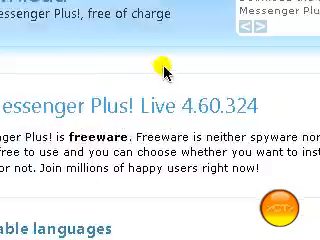
# - Scroll through the Messenger Plus! Live 4.60.324 download page
pyautogui.scroll(3)
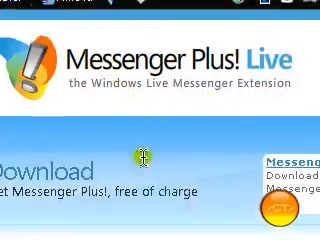
pyautogui.scroll(-3)
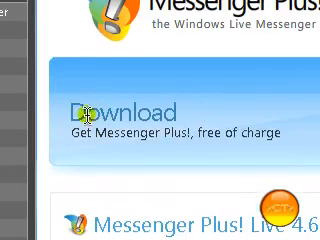
pyautogui.scroll(-3)
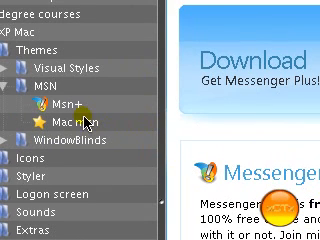
# - Scroll the skinning links page to the Apple Live Messenger skin by mynetx & Bumba
pyautogui.scroll(-3)
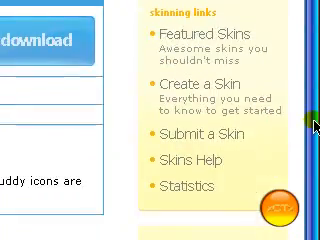
pyautogui.hscroll(-3)
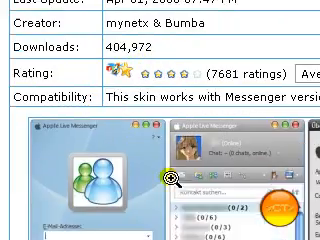
# - Scroll down the Apple Live Messenger skin page toward the Explorer tools section
pyautogui.scroll(-3)
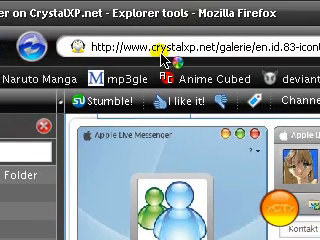
# - Scroll through Joost Verburg's IconTweaker download page on CrystalXP.net to its description
pyautogui.scroll(-3)
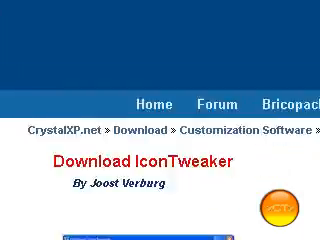
pyautogui.scroll(-3)
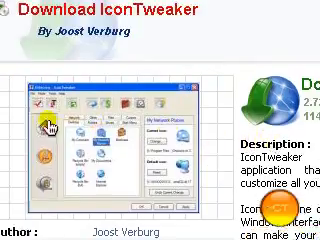
pyautogui.scroll(3)
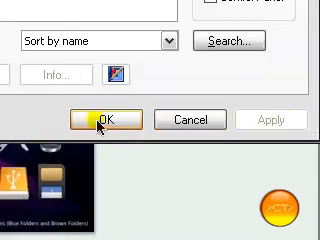
# - Accept the folder icon package settings and close the IconPackager dialog
pyautogui.click(101, 119)
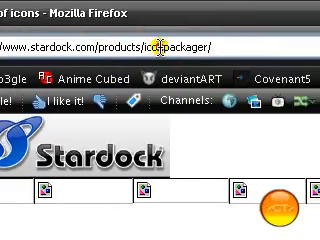
# - Scroll through the Stardock IconPackager product description page
pyautogui.scroll(-3)
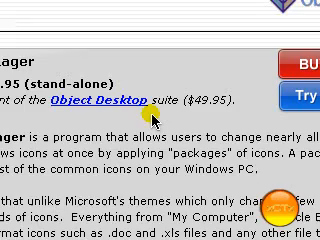
pyautogui.scroll(-3)
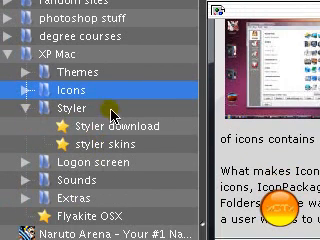
# - Open the saved CrystalXP.net Styler download page and scroll to its description
pyautogui.click(110, 124)
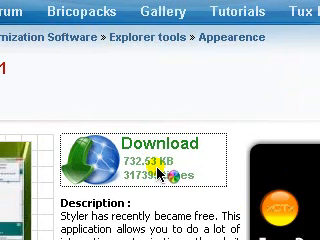
pyautogui.scroll(-3)
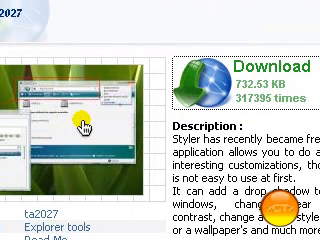
pyautogui.scroll(-3)
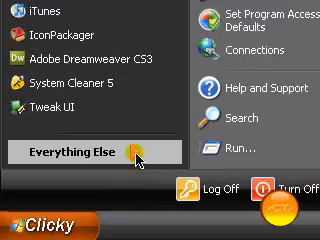
# - Open the Run box from the Start menu and begin typing the program name
pyautogui.click(80, 152)
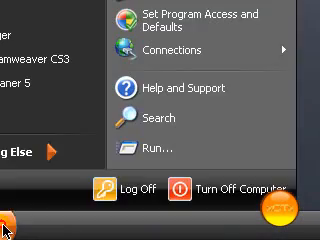
pyautogui.click(158, 155)
pyautogui.write('expl')
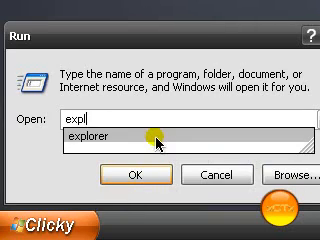
pyautogui.write('o')
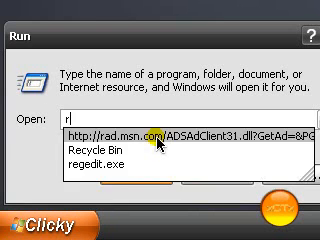
pyautogui.write('e')
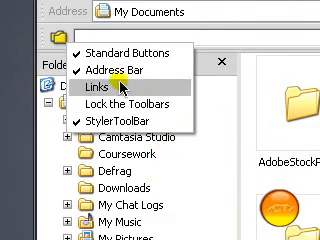
# - Toggle a toolbar entry (Links / StylerToolBar) in Explorer's toolbar menu
pyautogui.click(105, 88)
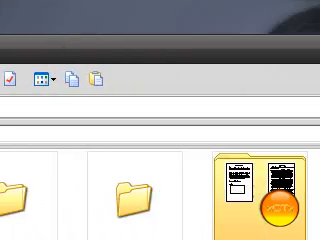
pyautogui.click(30, 225)
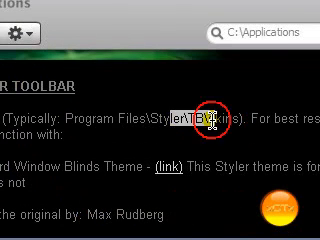
# - Scroll the Styler theme notes and right-click the Program Files\Styler\TB\skins path
pyautogui.scroll(-3)
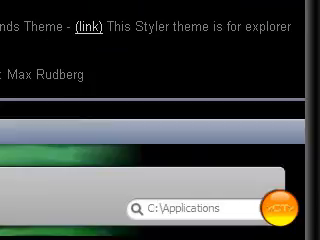
pyautogui.rightClick(28, 115)
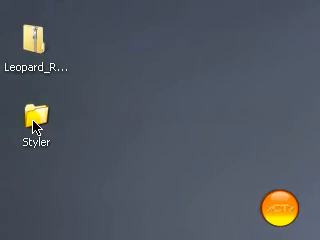
# - Open the Styler folder from the desktop
pyautogui.doubleClick(38, 118)
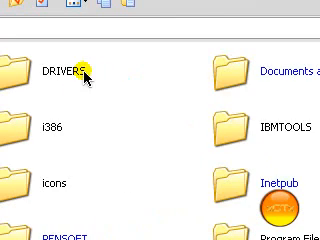
# - Scroll down through Program Files to bring the Styler folder into view
pyautogui.scroll(-3)
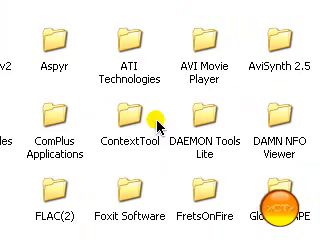
pyautogui.scroll(-3)
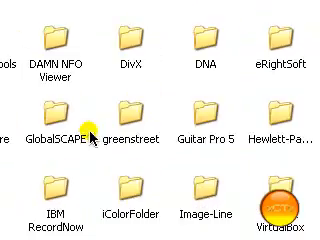
pyautogui.scroll(-3)
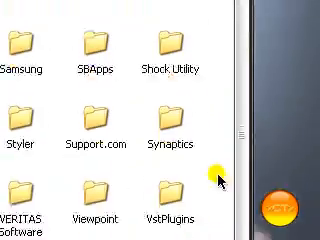
pyautogui.scroll(-3)
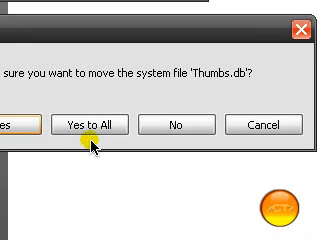
# - Approve moving all files into Styler, including system files like Thumbs.db
pyautogui.click(95, 124)
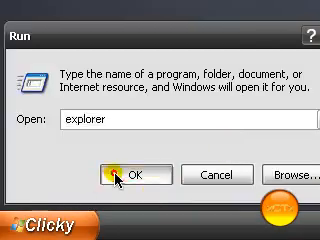
# - Confirm the Run box with 'explorer' to reopen Windows Explorer
pyautogui.click(126, 174)
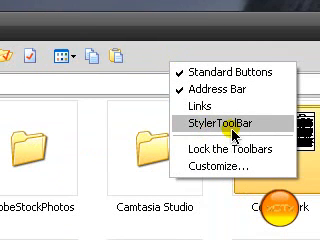
# - Enable StylerToolBar from the Explorer toolbar list
pyautogui.click(220, 123)
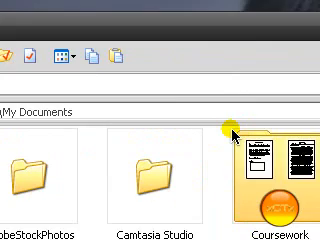